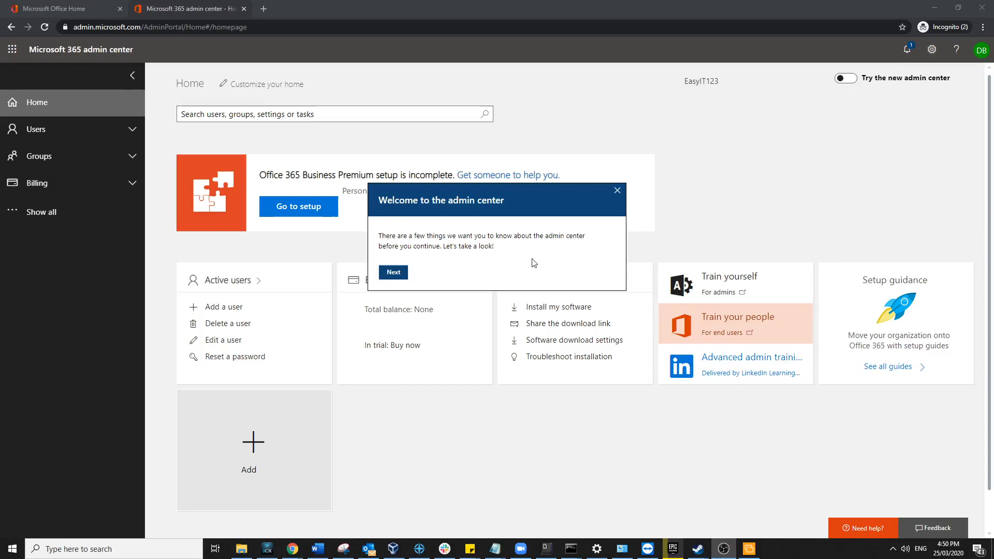
Dismiss the welcome tour and show the Active users list with its one existing user.
{"action": "left_click", "coordinate": [615, 191]}
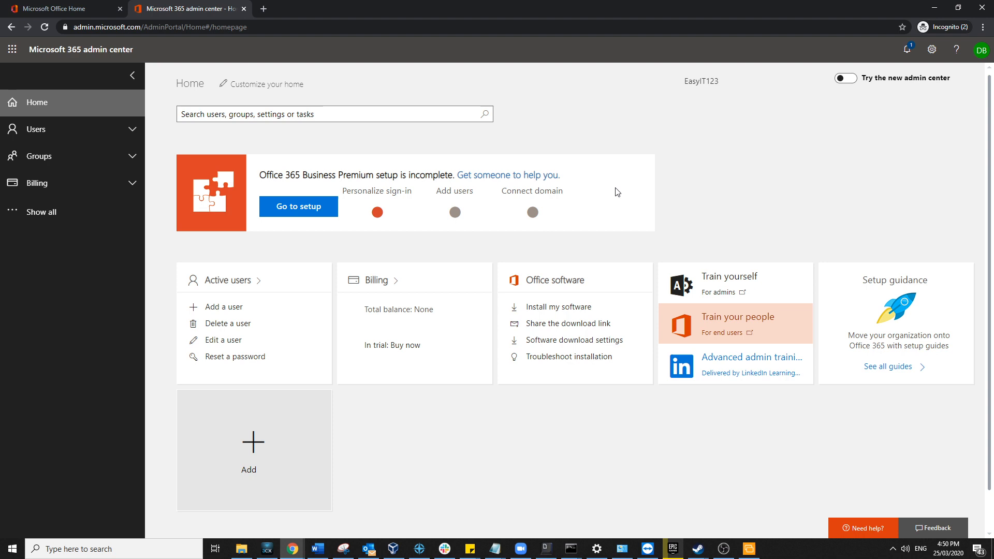
{"action": "mouse_move", "coordinate": [86, 43]}
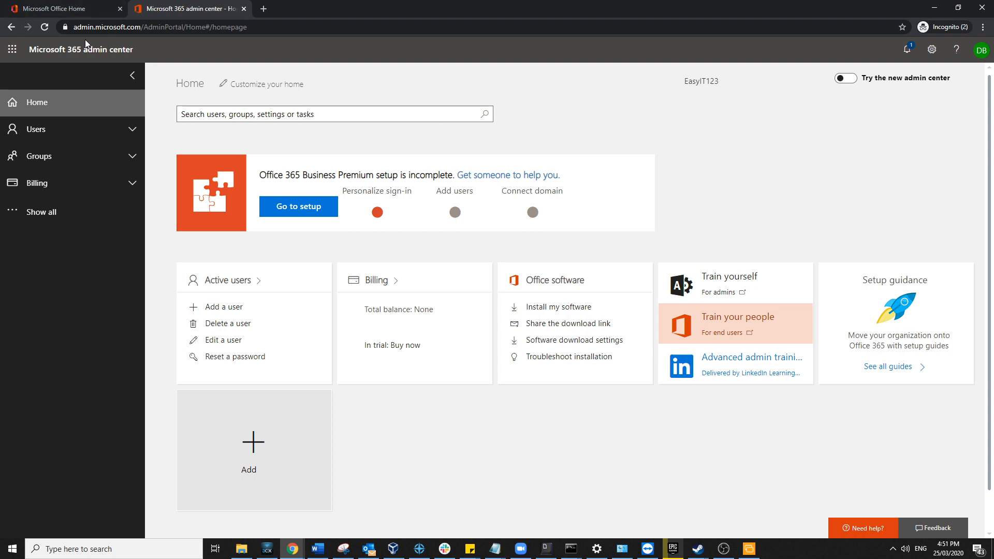
{"action": "mouse_move", "coordinate": [178, 136]}
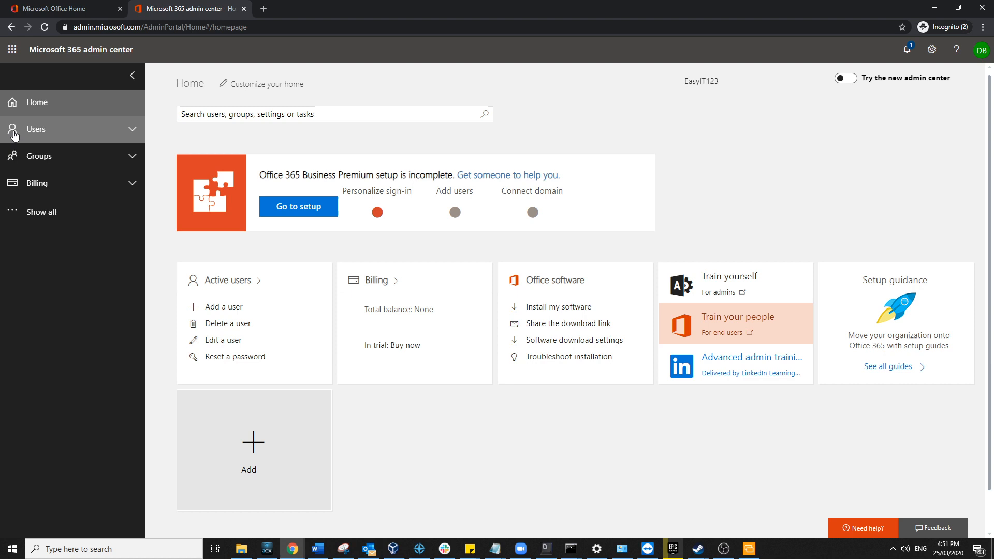
{"action": "left_click", "coordinate": [36, 129]}
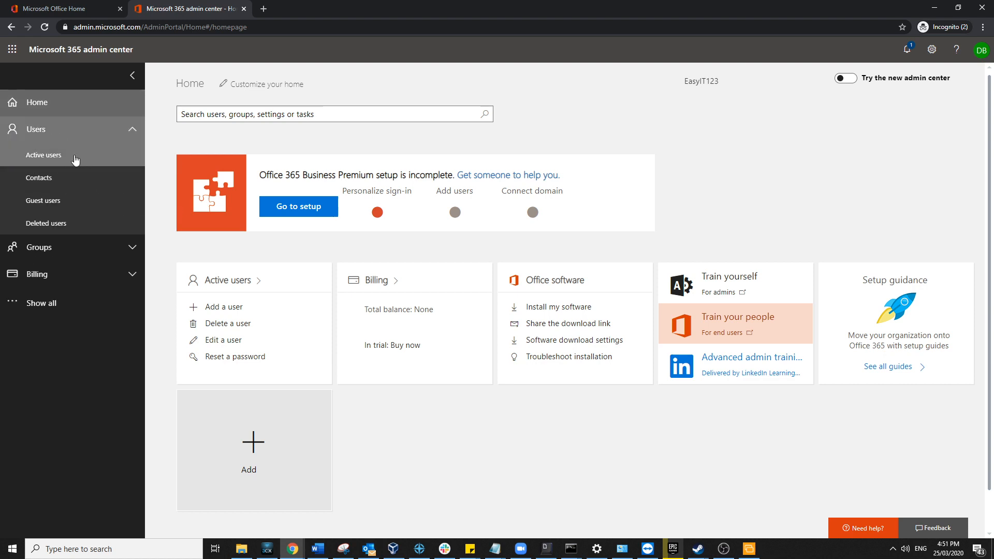
{"action": "left_click", "coordinate": [43, 154]}
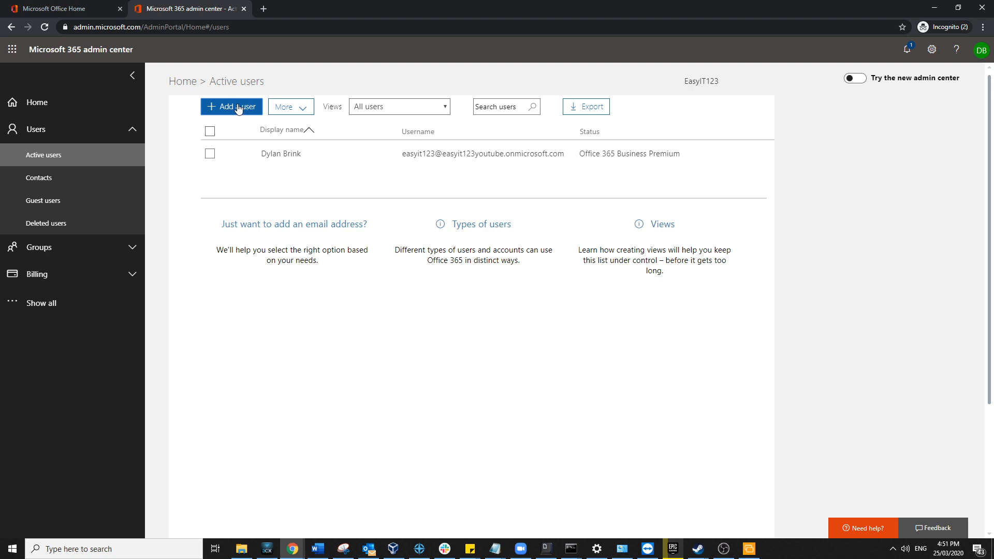
Start a new user with first and last name 'test', auto-filled display name, and username 'bob1'.
{"action": "left_click", "coordinate": [231, 107]}
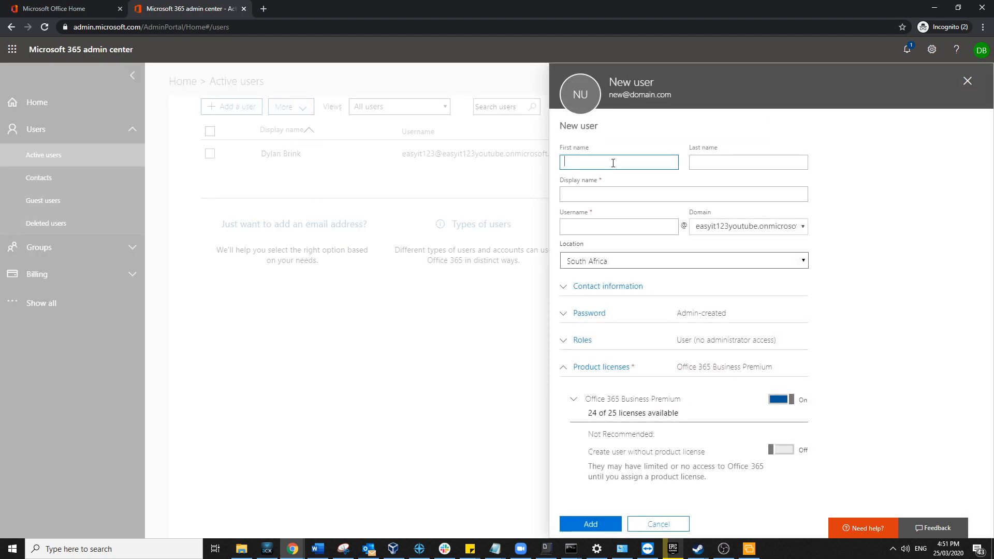
{"action": "type", "text": "test"}
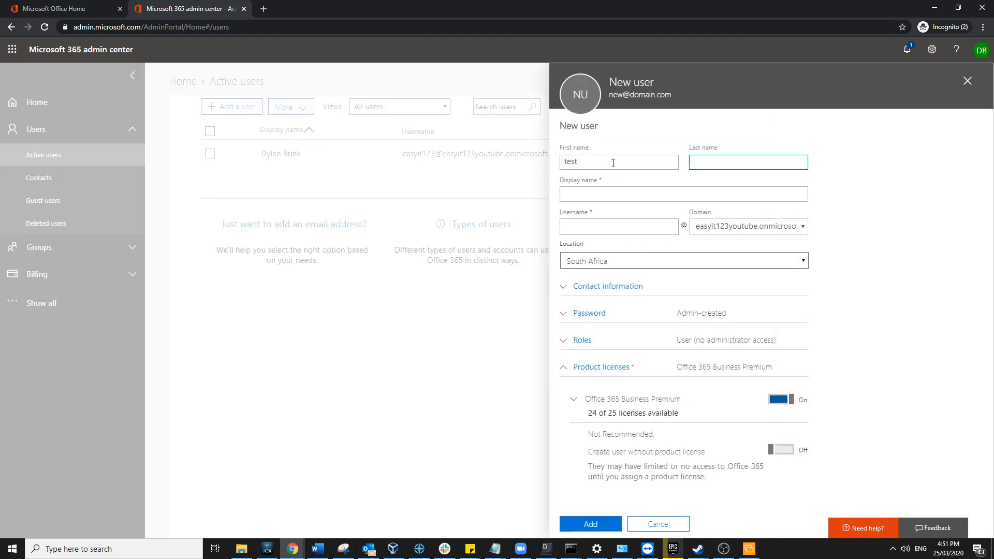
{"action": "type", "text": "test"}
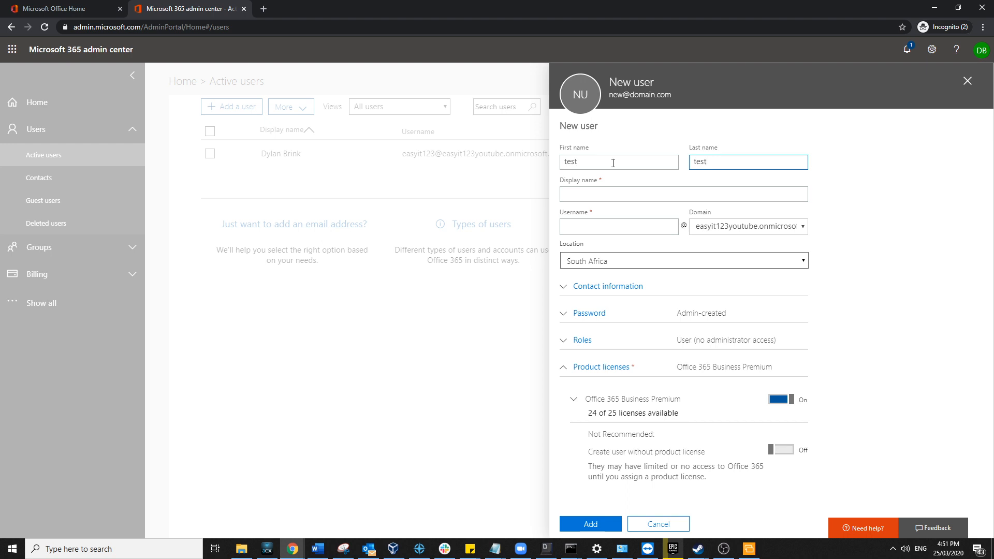
{"action": "left_click", "coordinate": [684, 193]}
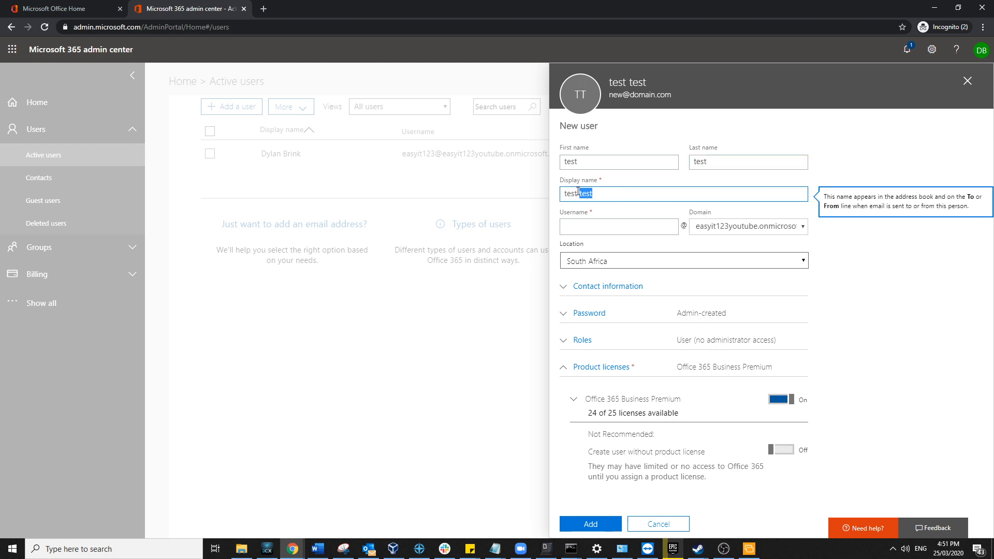
{"action": "left_click", "coordinate": [618, 227]}
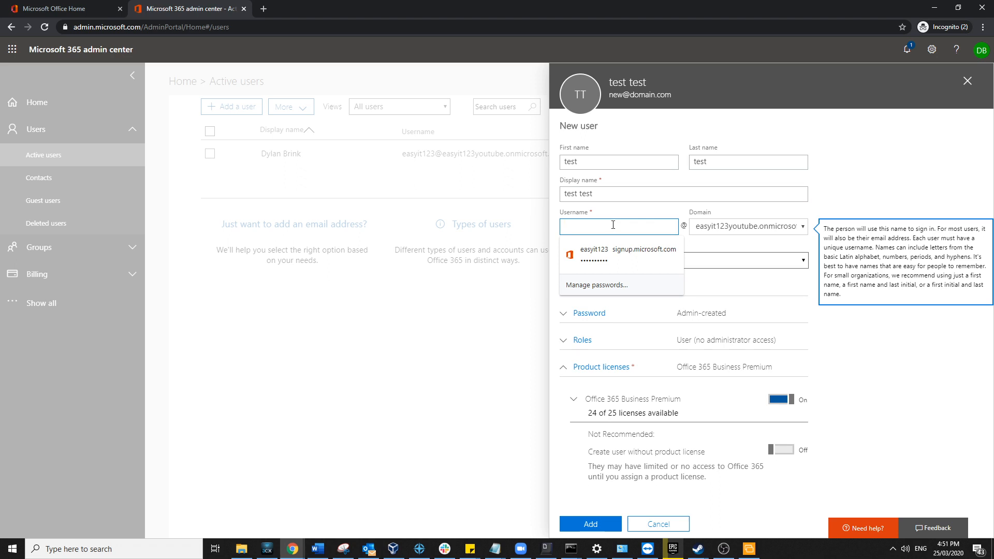
{"action": "type", "text": "bob1"}
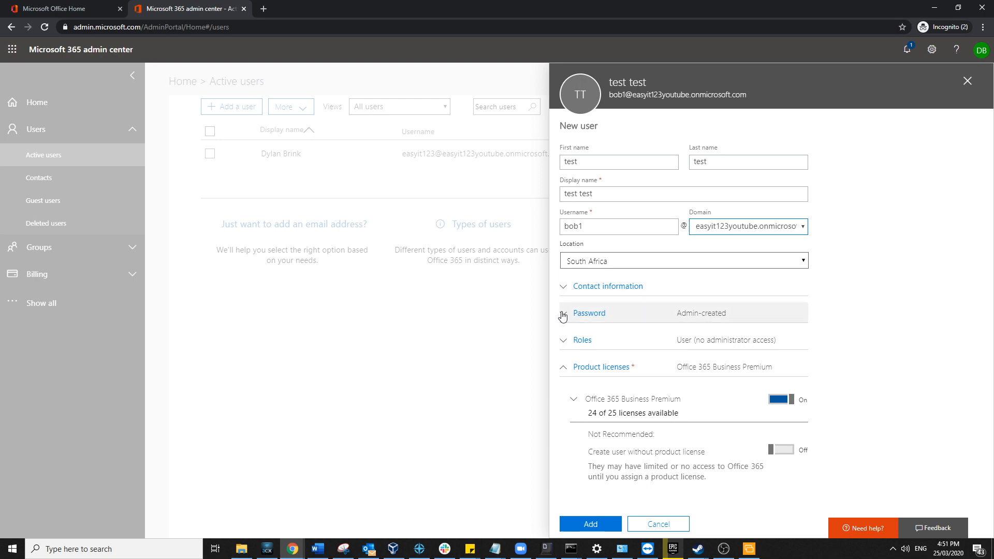
Set an admin-created strong password, leaving the Office 365 Business Premium license on.
{"action": "left_click", "coordinate": [578, 313]}
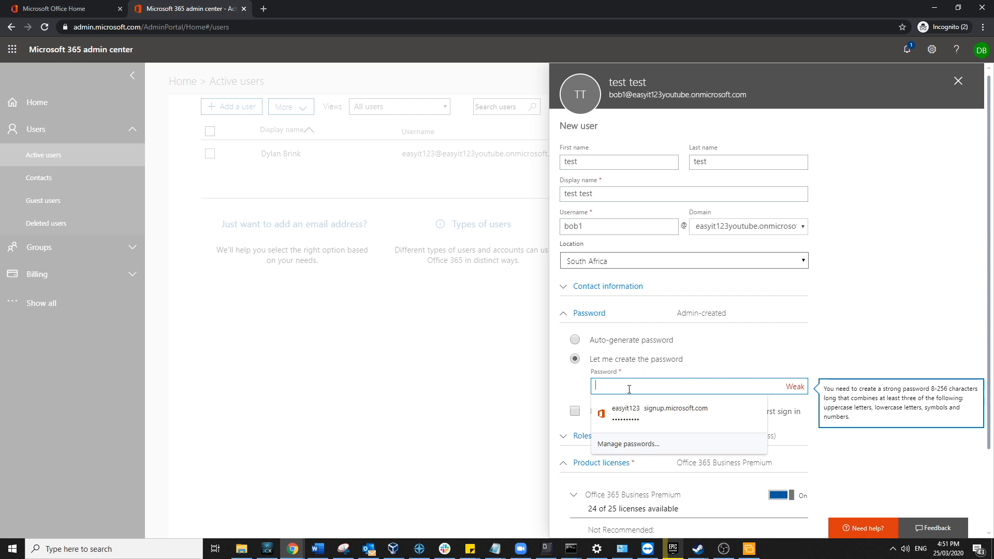
{"action": "type", "text": "•••"}
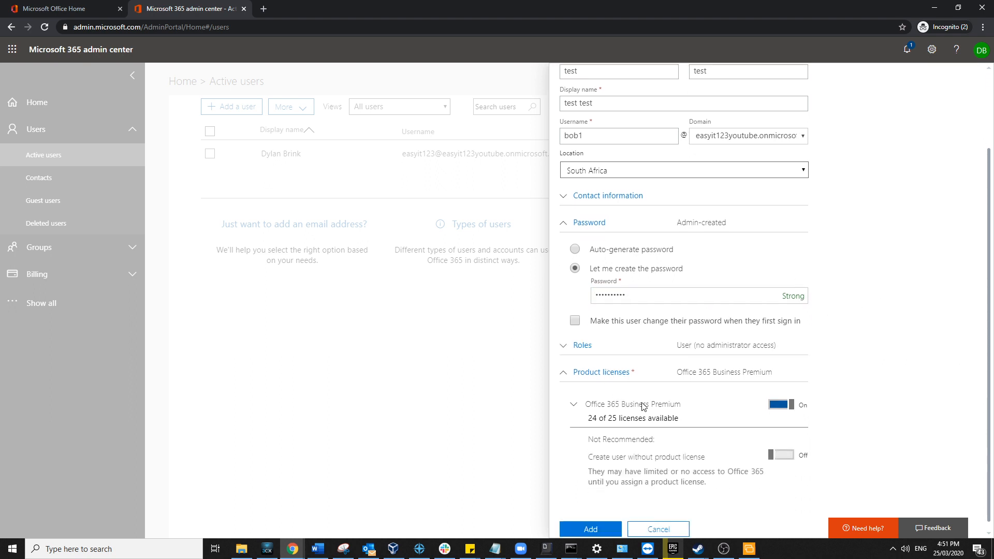
{"action": "left_click", "coordinate": [581, 345]}
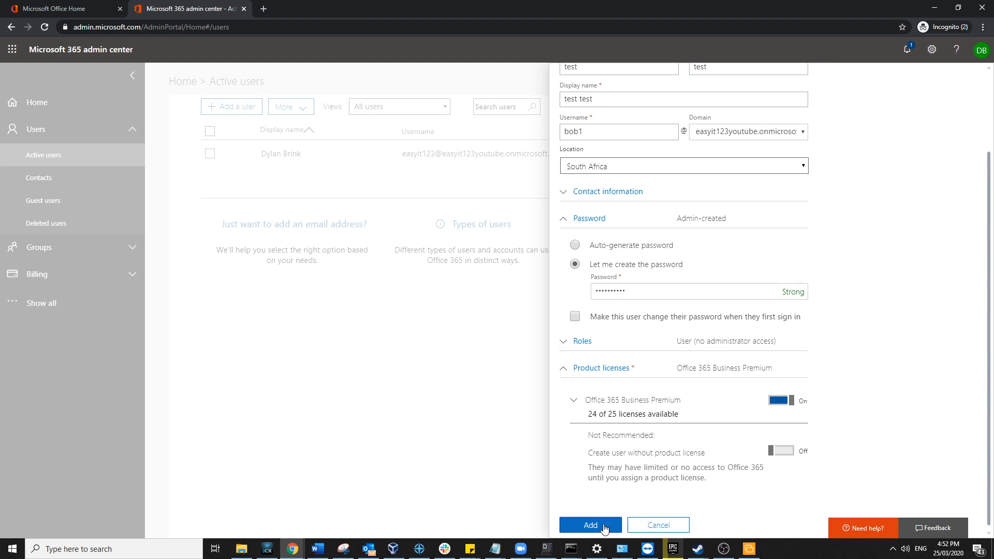
Add the user, select the new username on the confirmation, and return to Active users.
{"action": "left_click", "coordinate": [590, 525]}
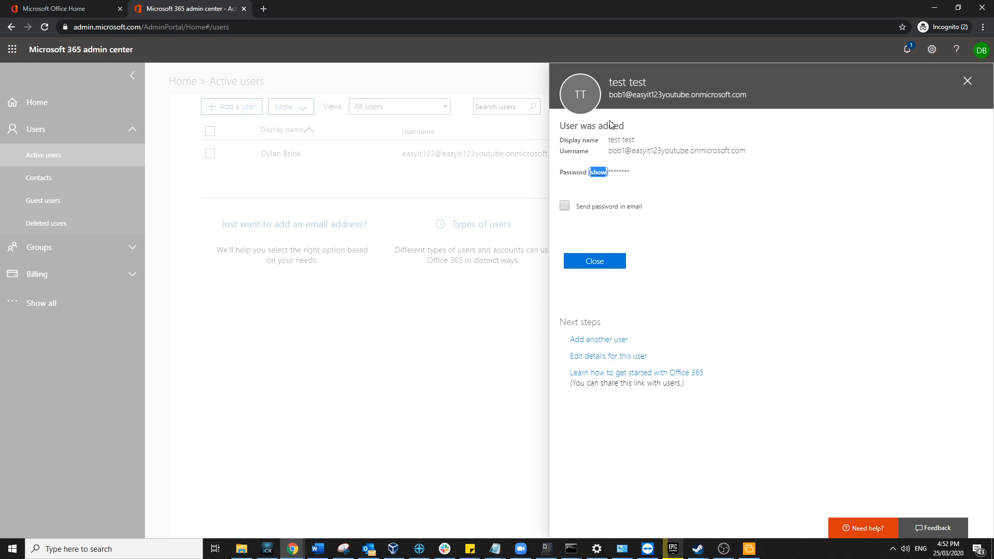
{"action": "double_click", "coordinate": [620, 139]}
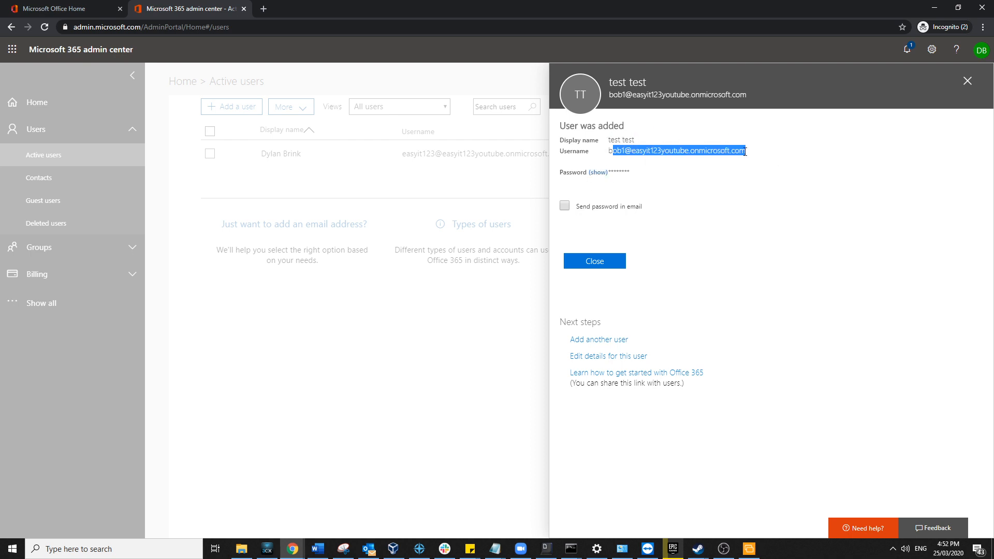
{"action": "left_click", "coordinate": [593, 261]}
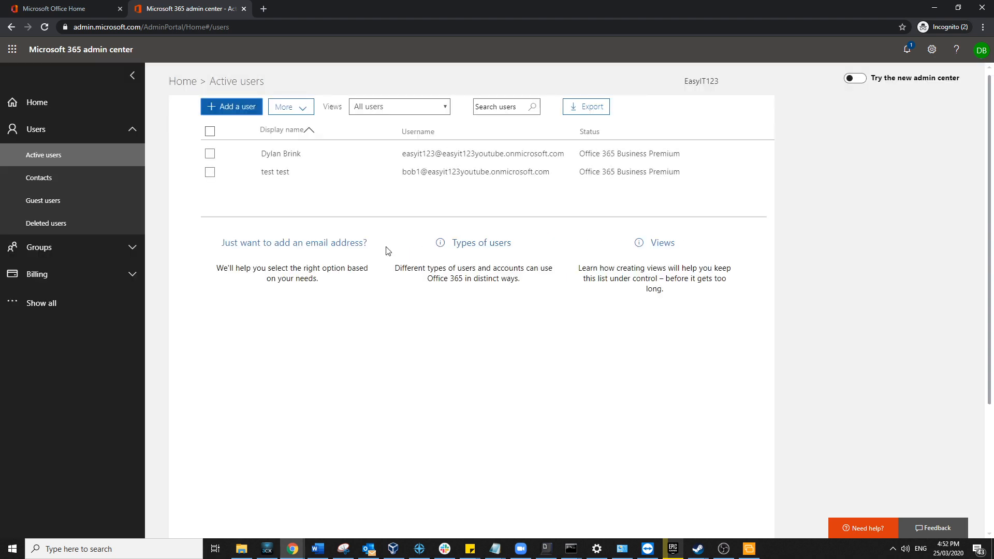
View test test's account details with Mail Settings expanded, showing the mailbox being prepared.
{"action": "left_click", "coordinate": [275, 172]}
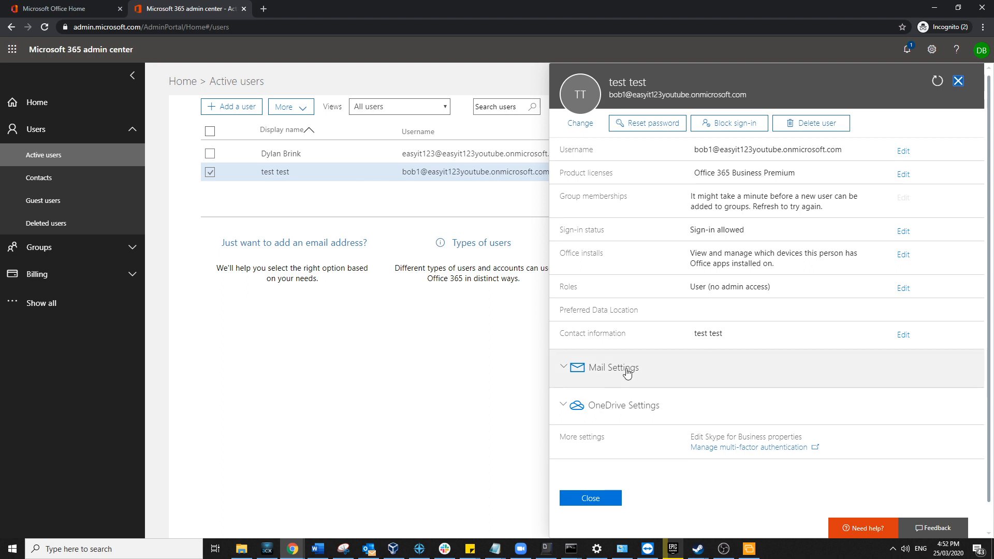
{"action": "left_click", "coordinate": [615, 367]}
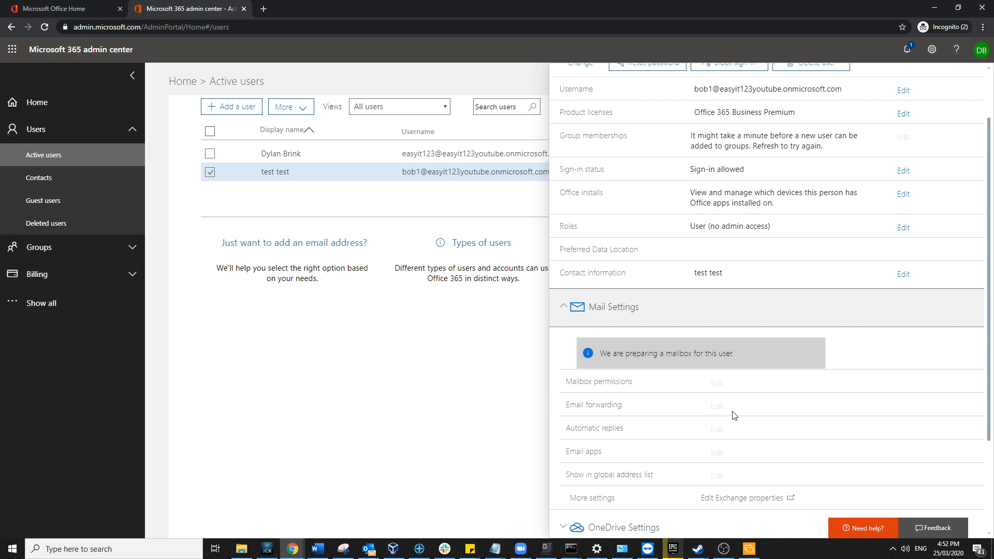
{"action": "scroll", "scroll_direction": "down", "scroll_amount": 3}
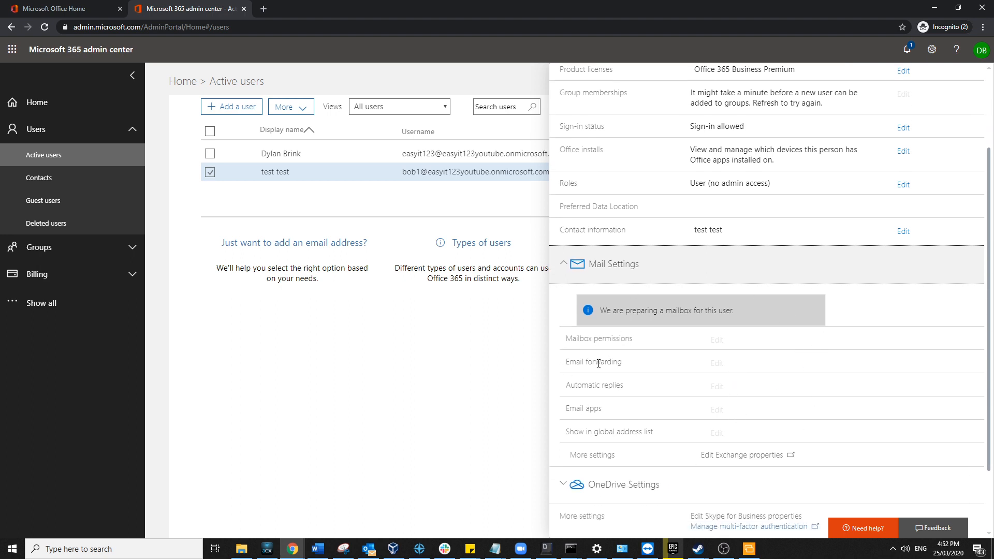
{"action": "mouse_move", "coordinate": [799, 335]}
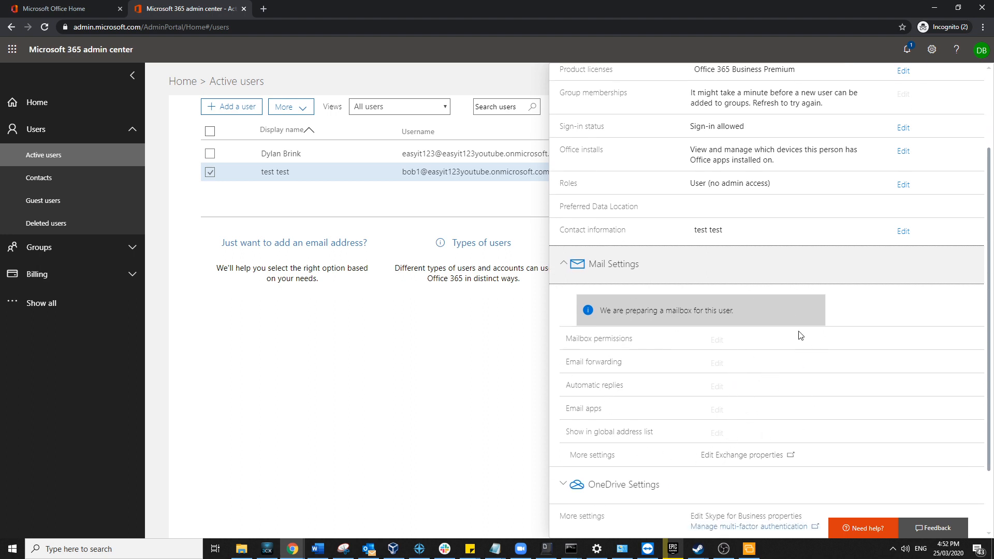
{"action": "mouse_move", "coordinate": [720, 375]}
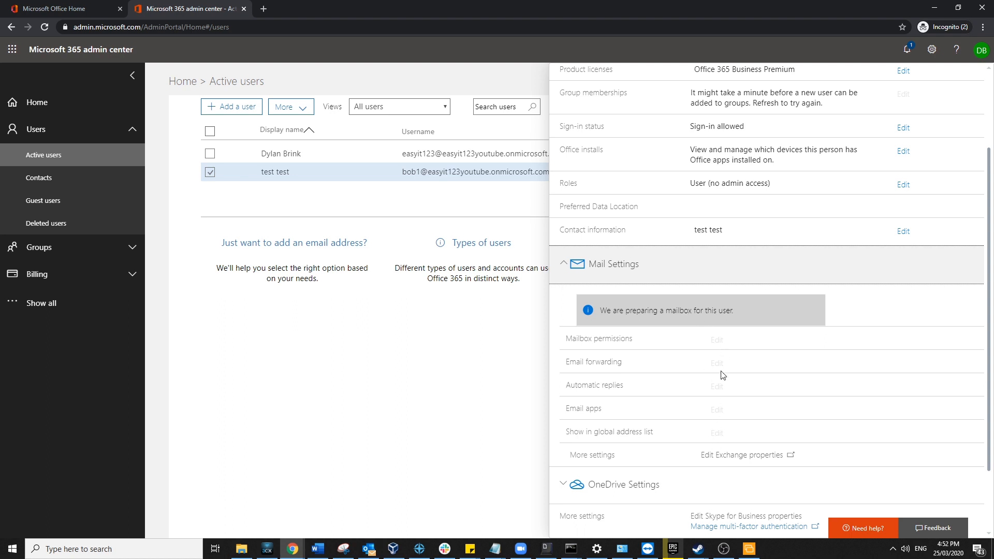